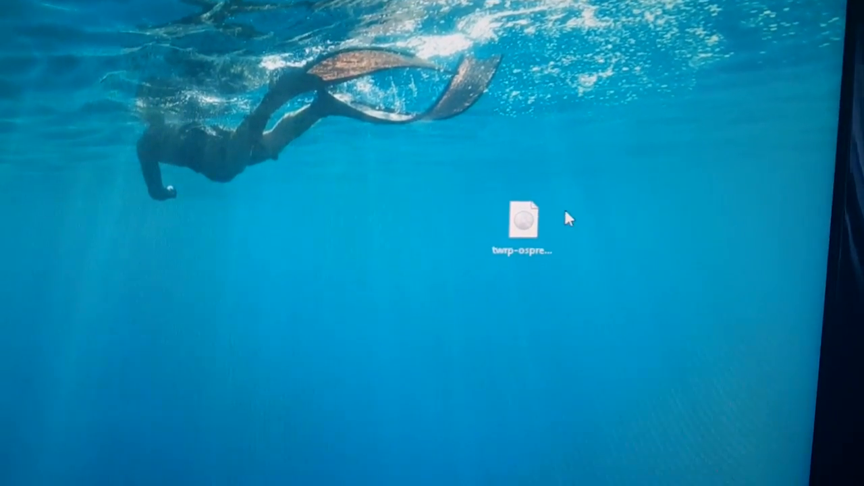
Navigate File Explorer to This PC and into the Windows C: drive toward the Minimal ADB and Fastboot folder.
click(521, 218)
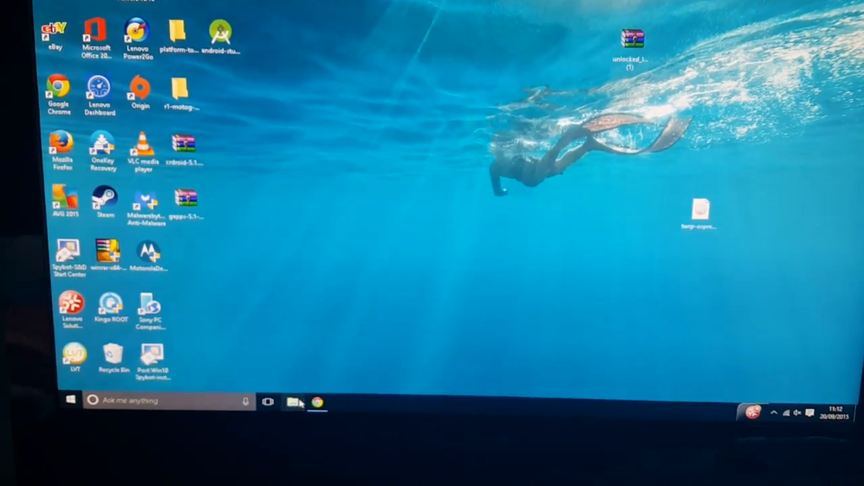
click(295, 403)
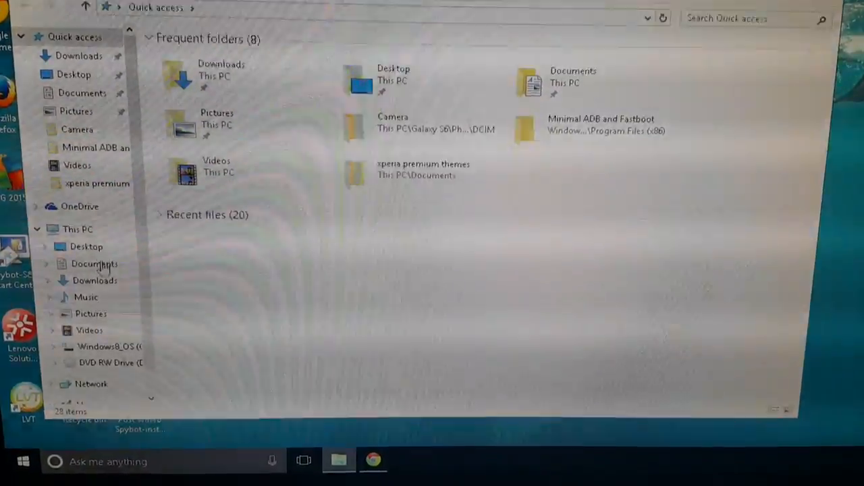
click(78, 229)
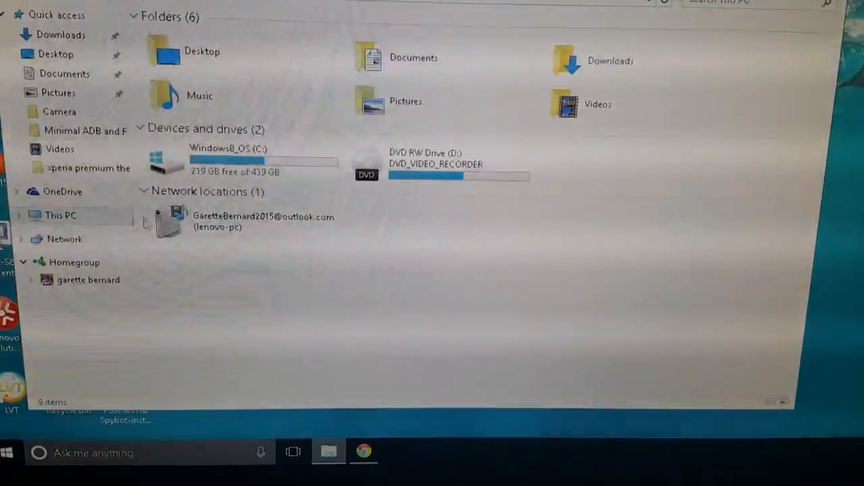
double_click(229, 160)
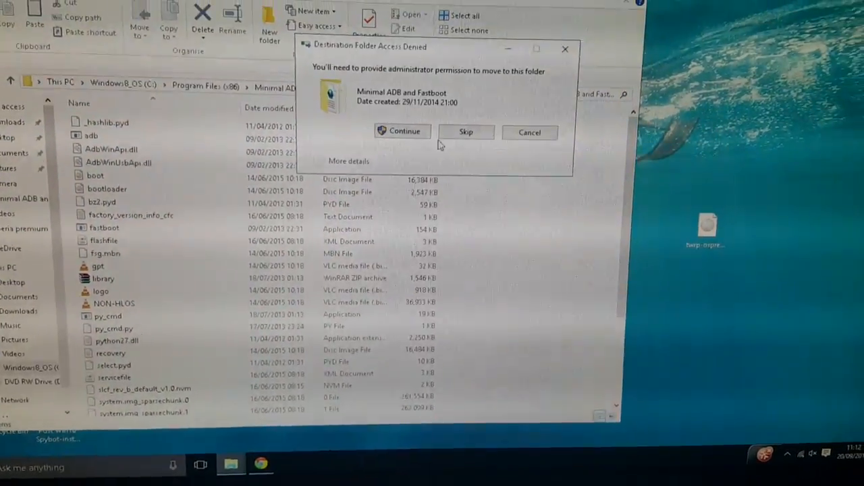
Grant administrator permission and confirm the TWRP .img now sits in the Minimal ADB and Fastboot folder.
click(402, 131)
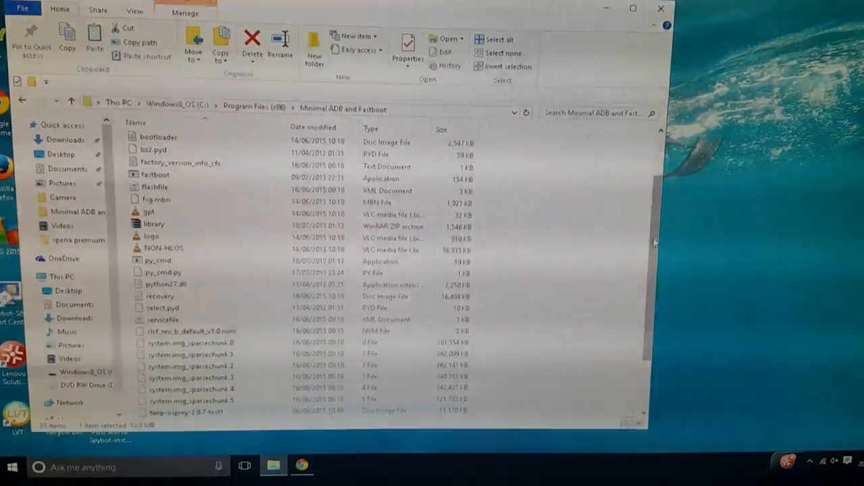
scroll(down, 3)
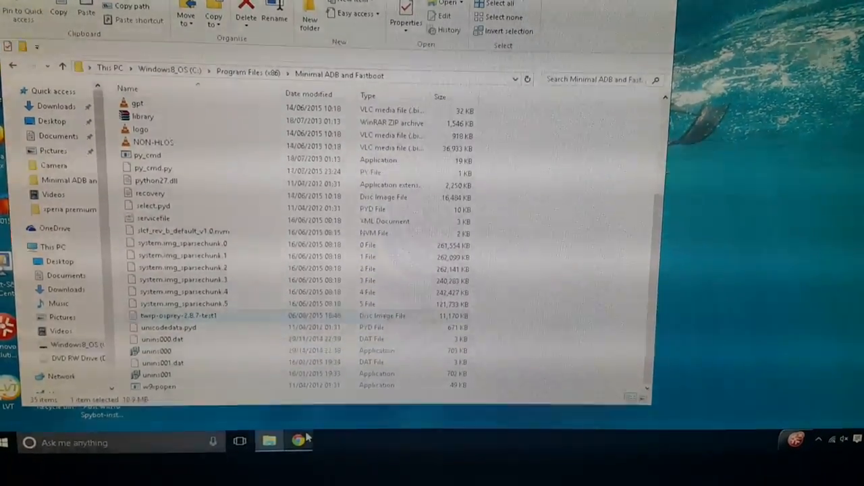
Copy the 'fastboot boot twrp-osprey-2.8.7-test1.img' command from the XDA TWRP for Moto G 2015 thread.
click(314, 443)
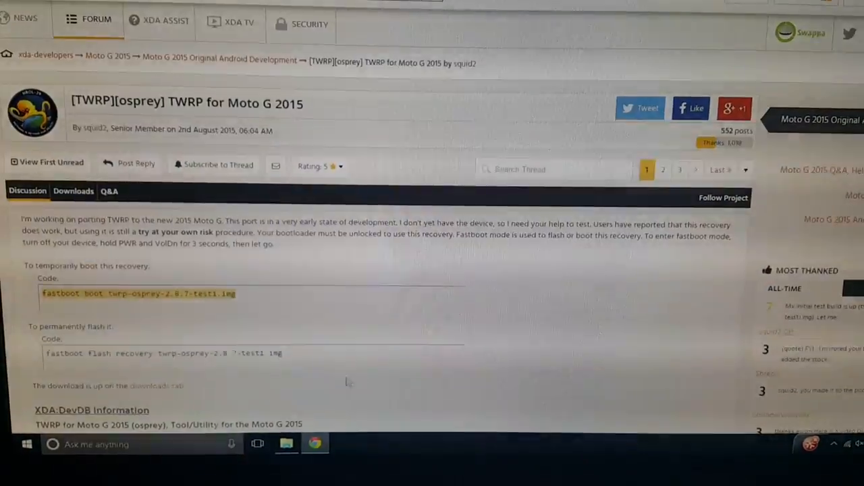
scroll(down, 3)
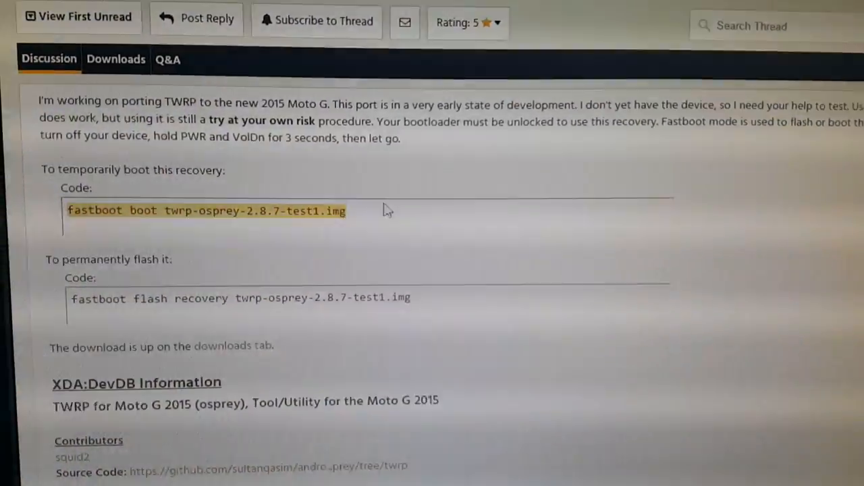
scroll(down, 3)
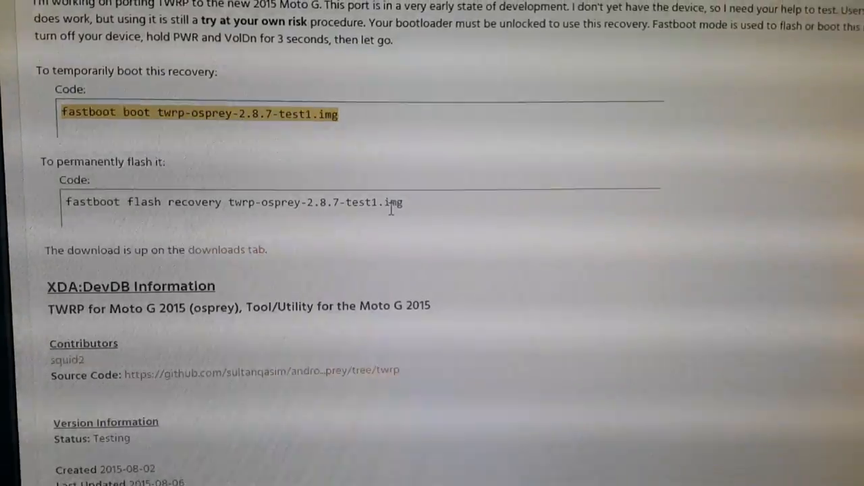
scroll(up, 3)
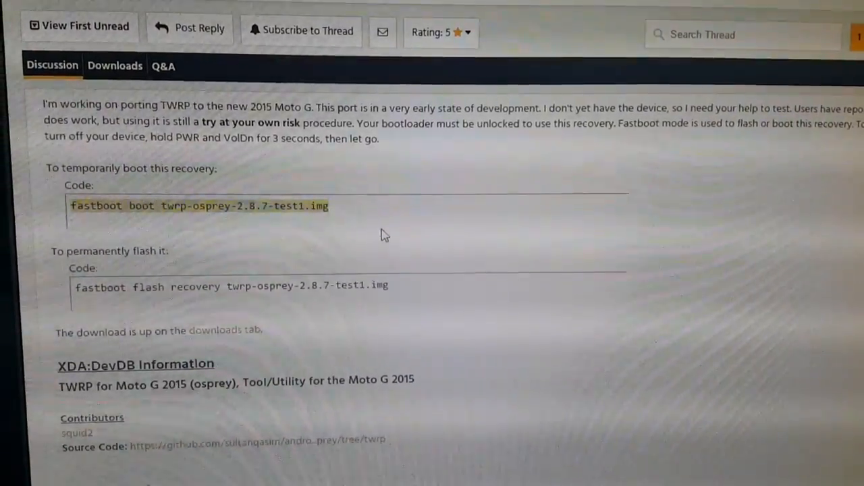
scroll(down, 3)
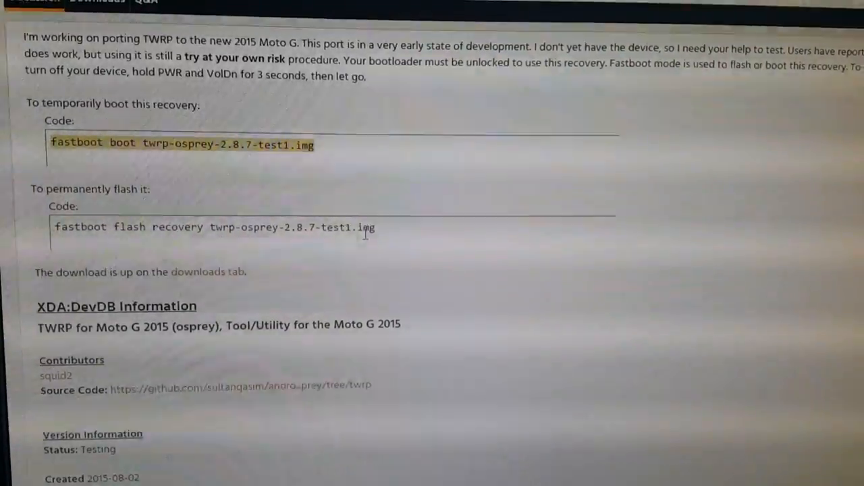
scroll(up, 3)
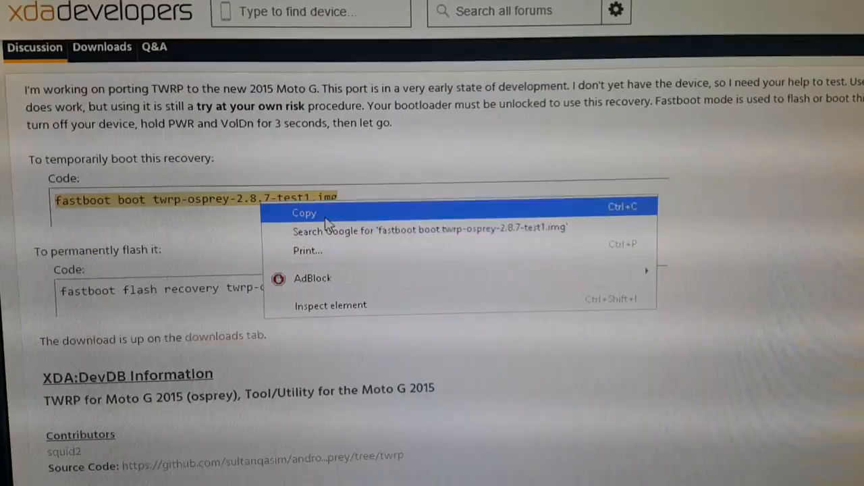
click(305, 213)
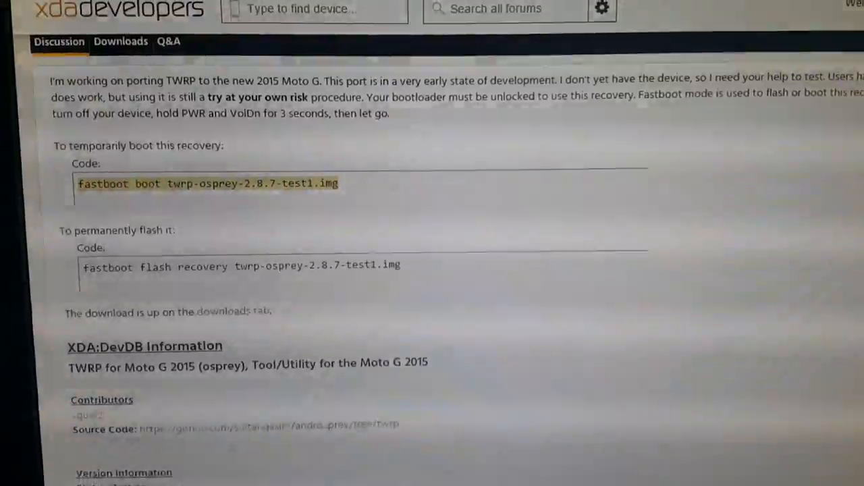